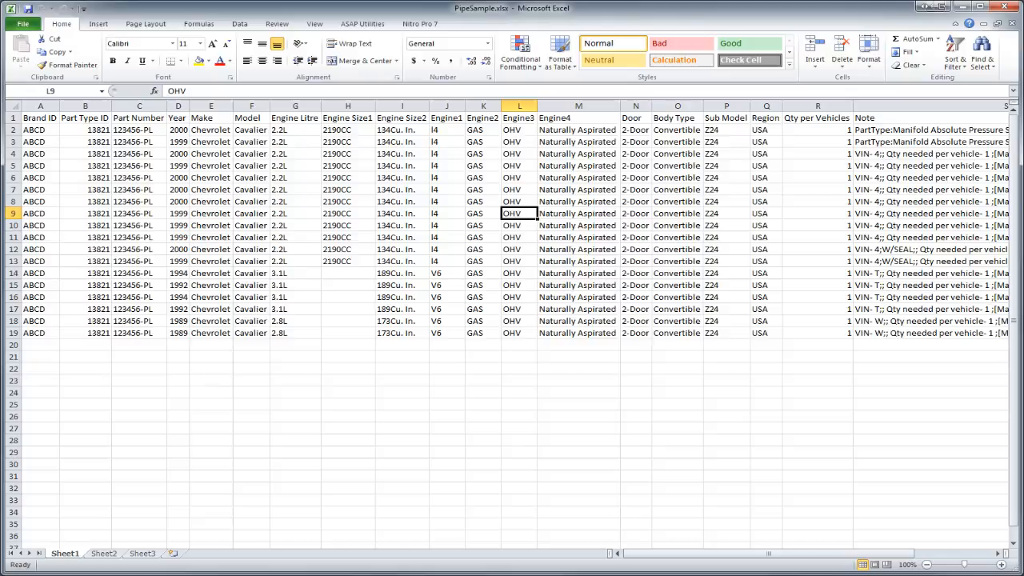
pyautogui.moveTo(978, 320)
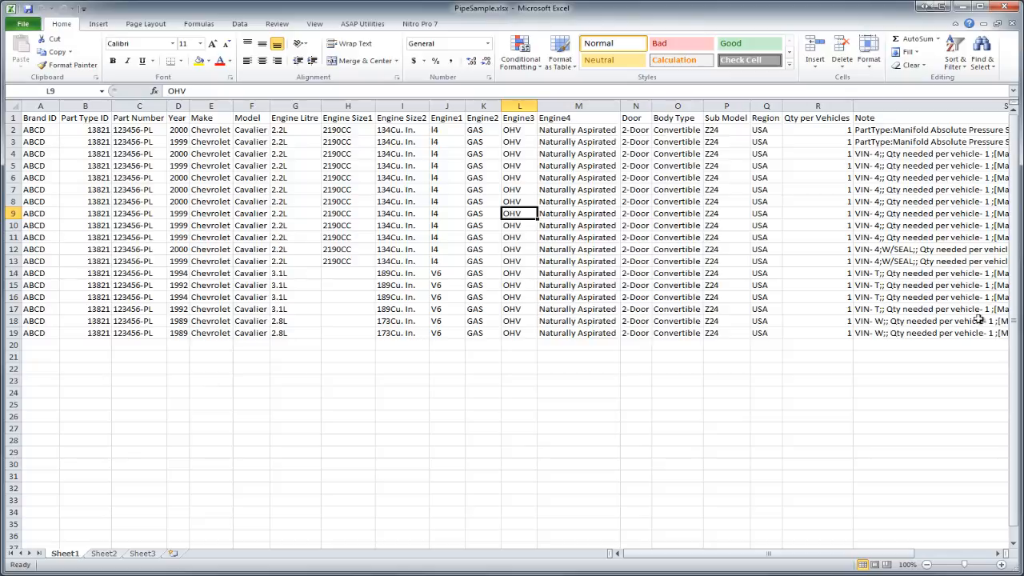
# Open Save As in the PipeSample workbook, cancel it, and set Excel aside for the desktop
pyautogui.click(23, 23)
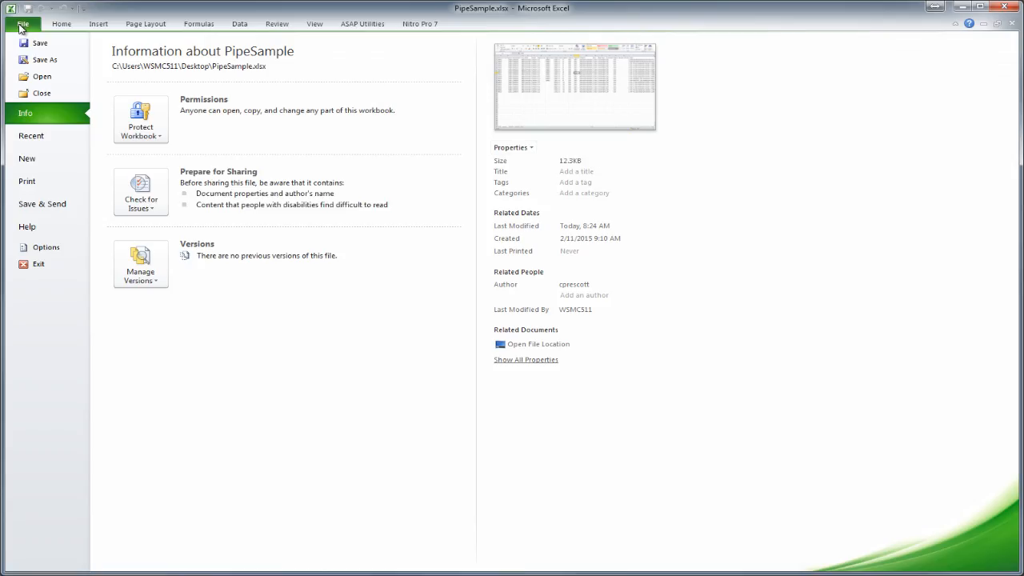
pyautogui.click(44, 59)
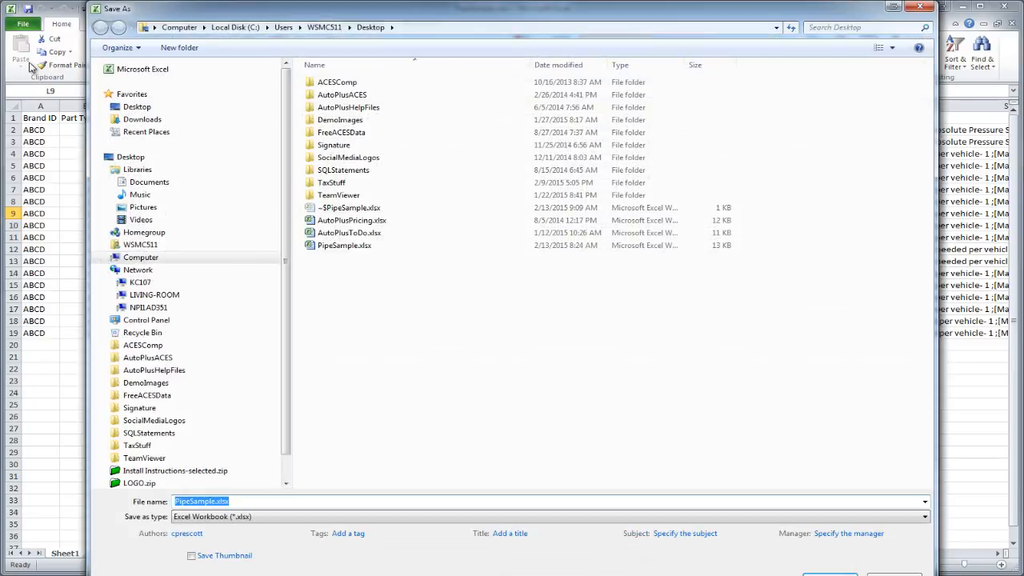
pyautogui.click(924, 516)
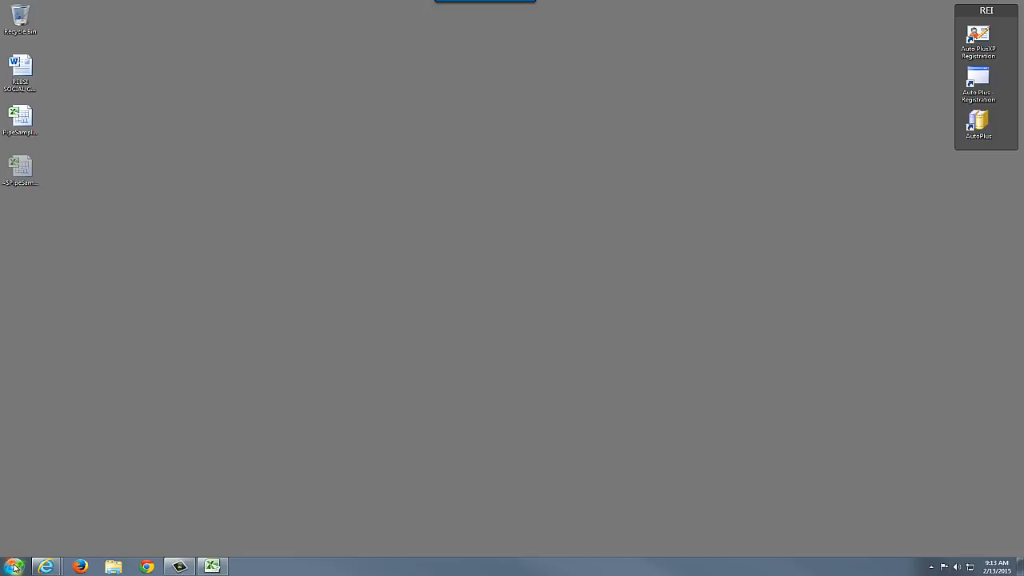
# Search the Start menu for 'region' and open the Region and Language settings
pyautogui.click(13, 567)
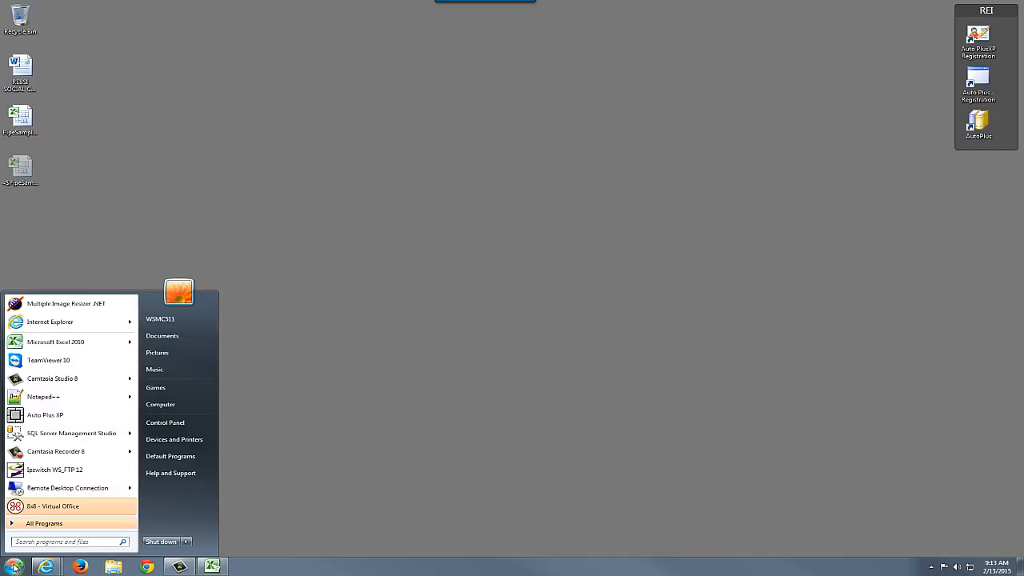
pyautogui.write('region')
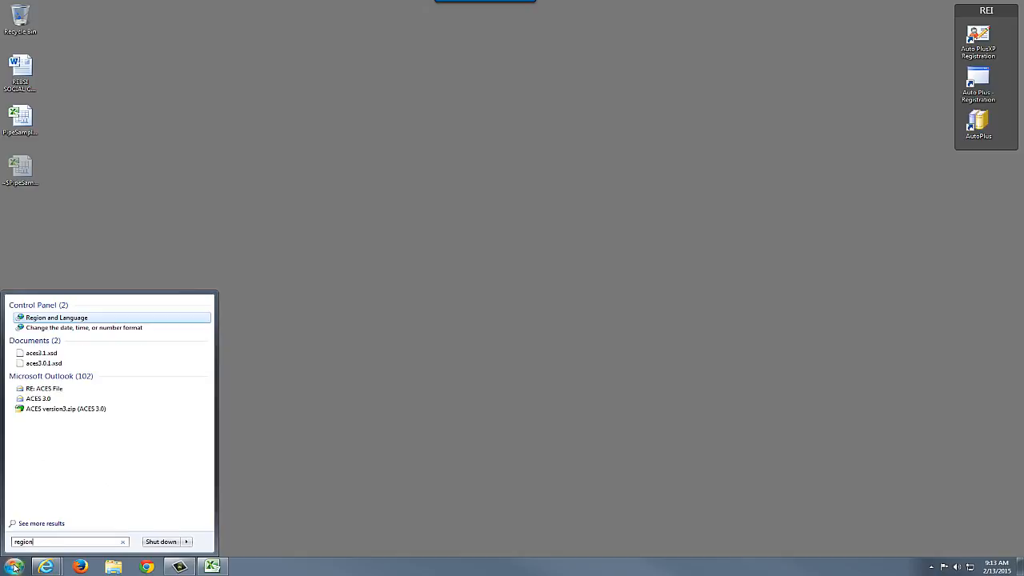
pyautogui.click(56, 318)
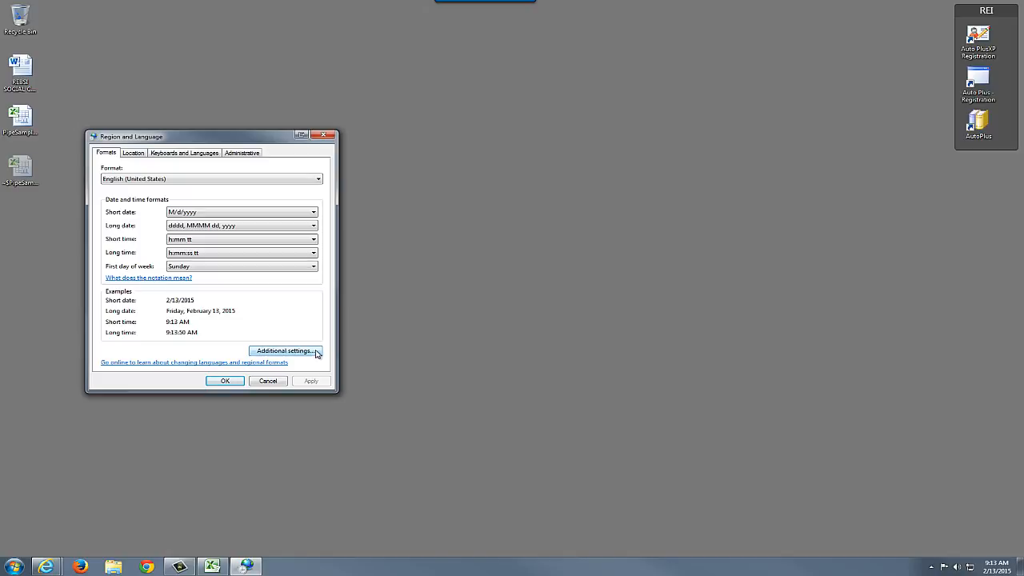
# Set the List separator to | under Additional settings and confirm both dialogs
pyautogui.click(285, 350)
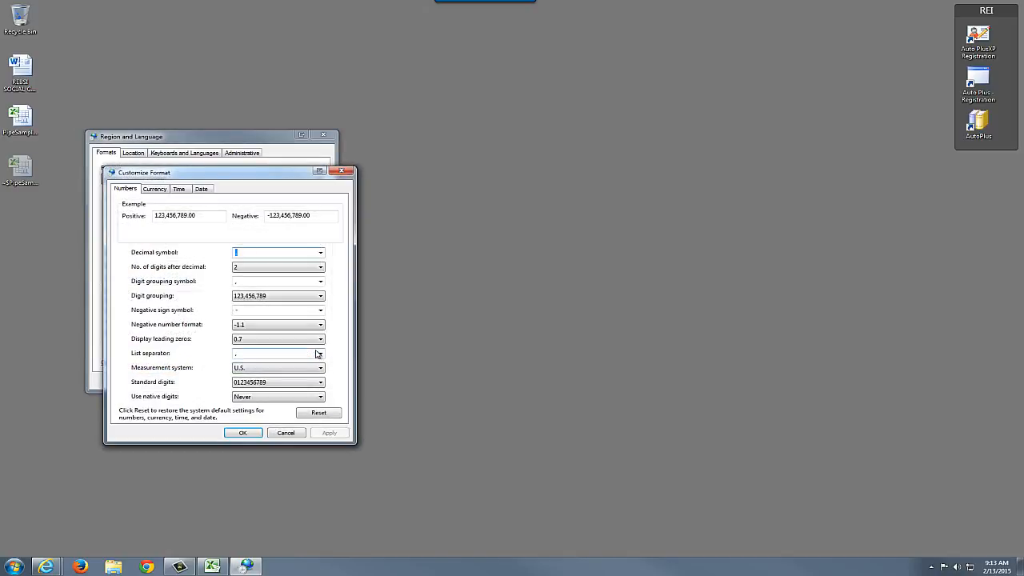
pyautogui.moveTo(169, 357)
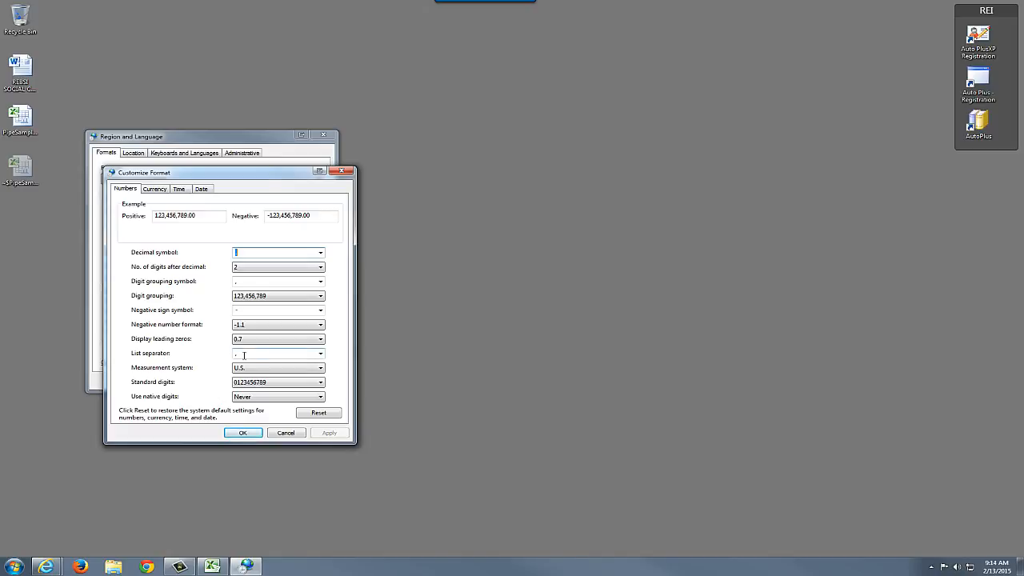
pyautogui.click(276, 352)
pyautogui.write('|')
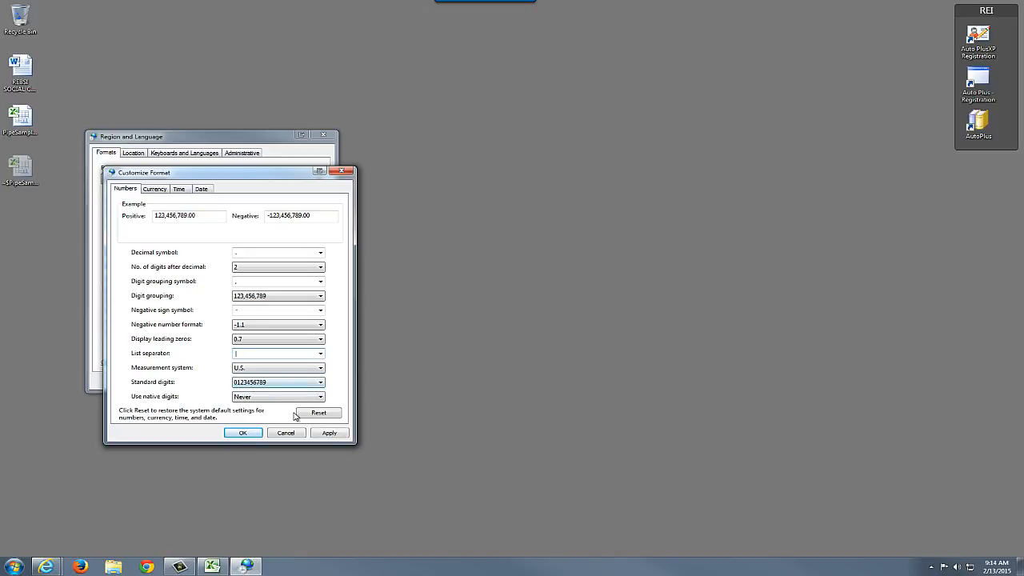
pyautogui.click(243, 432)
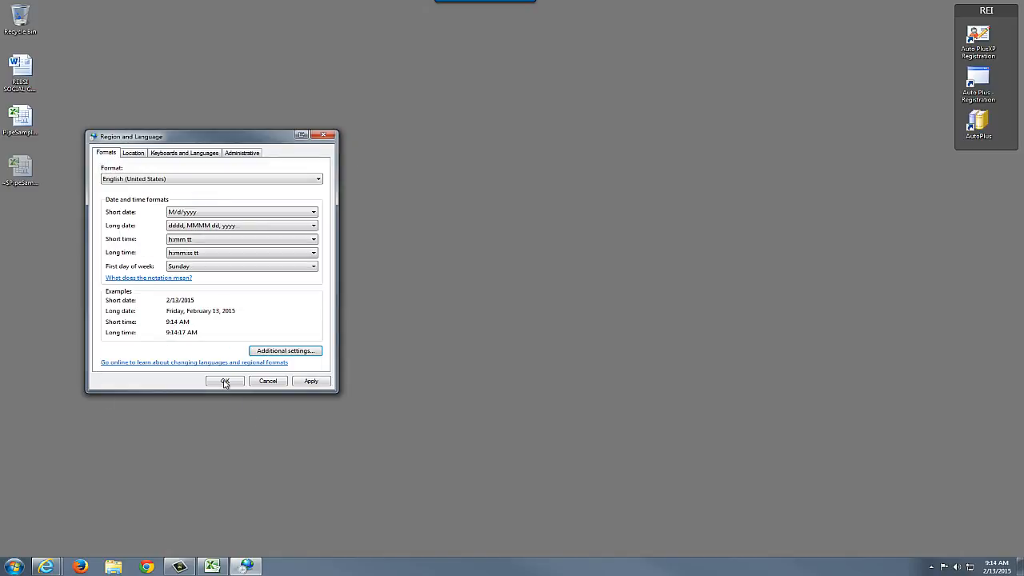
pyautogui.click(225, 381)
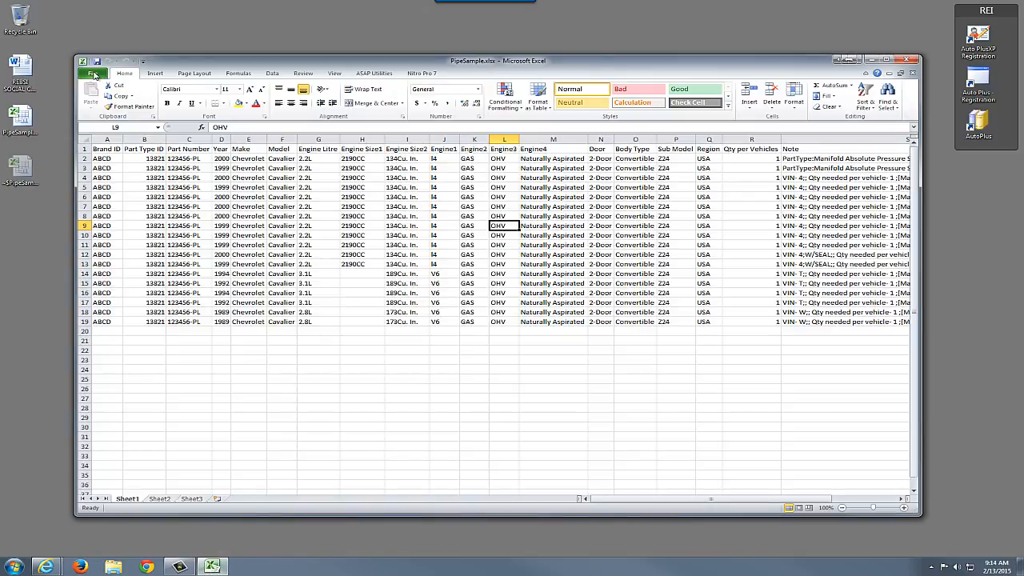
pyautogui.moveTo(40, 80)
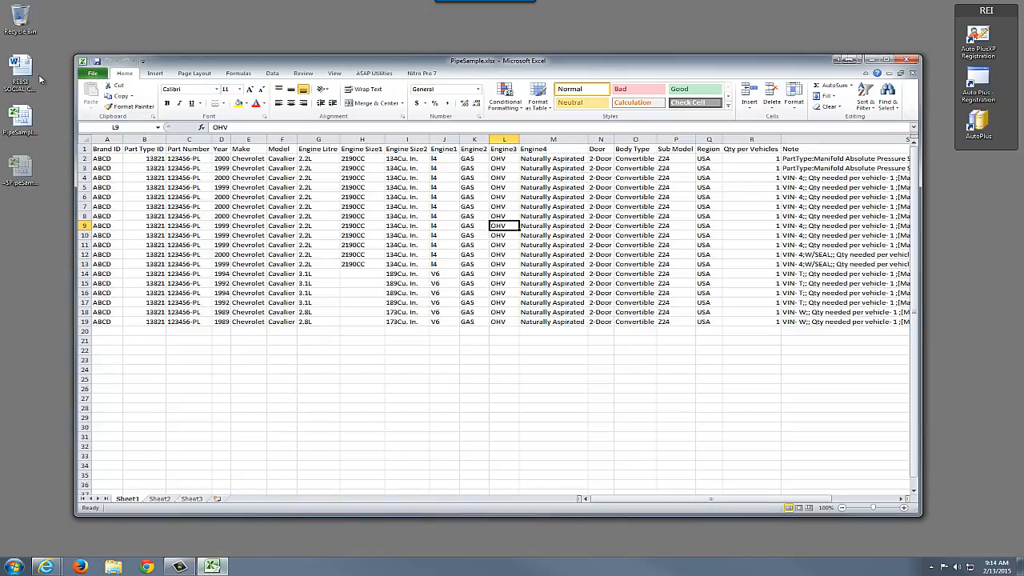
# Save the current PipeSample sheet as CSV (Comma delimited), keep CSV format, and close Excel
pyautogui.click(92, 73)
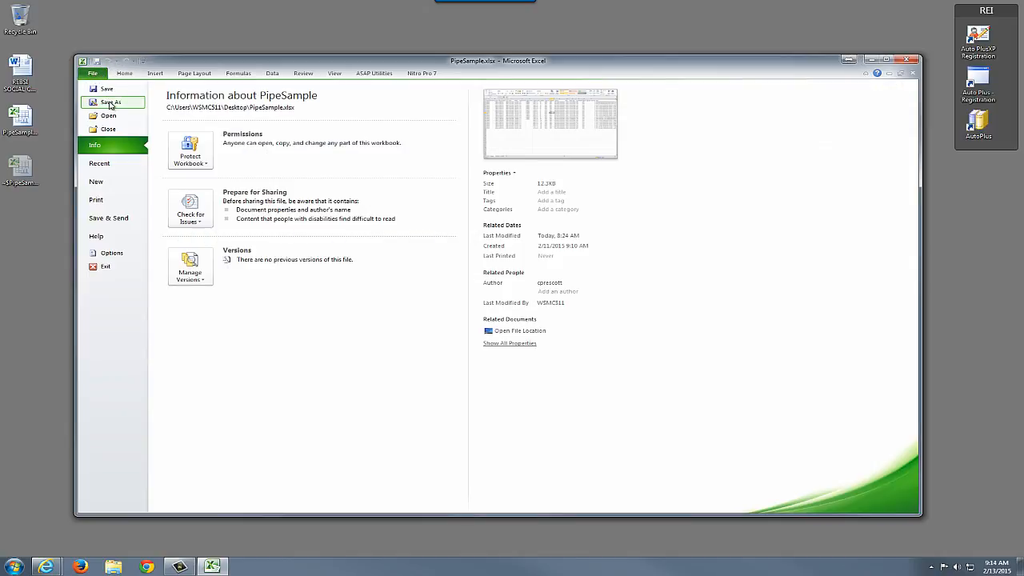
pyautogui.click(110, 103)
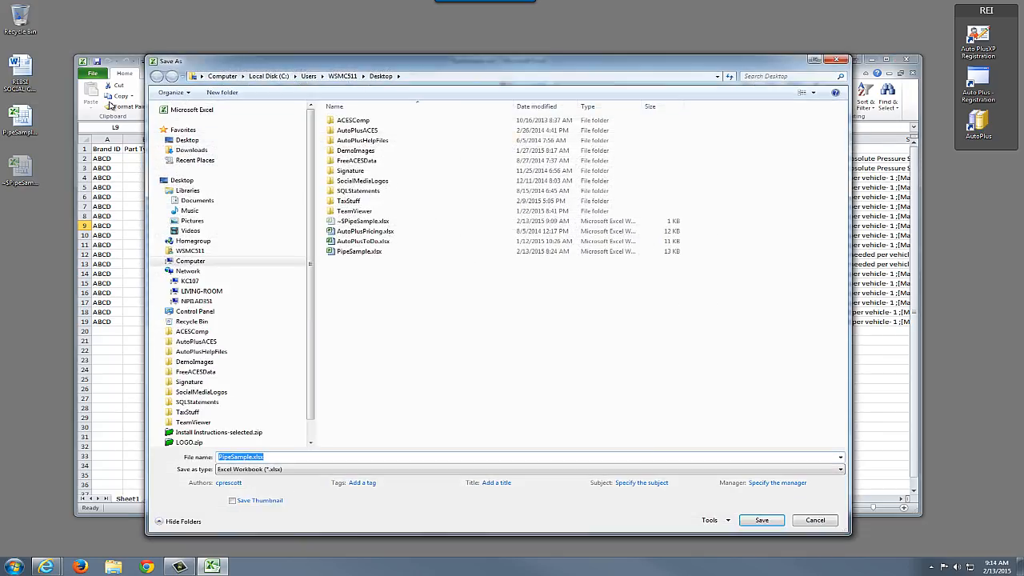
pyautogui.click(839, 469)
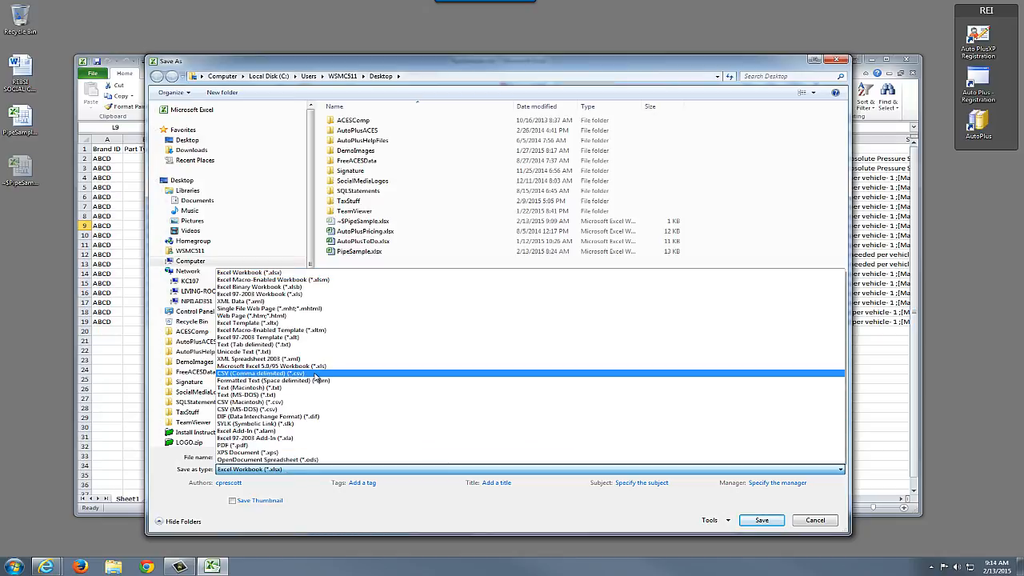
pyautogui.click(260, 374)
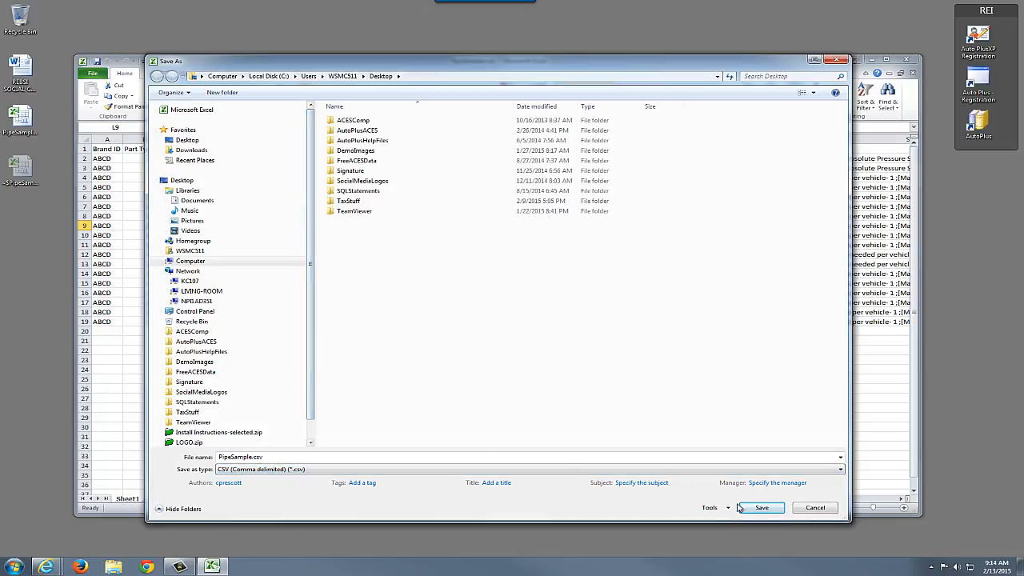
pyautogui.click(761, 507)
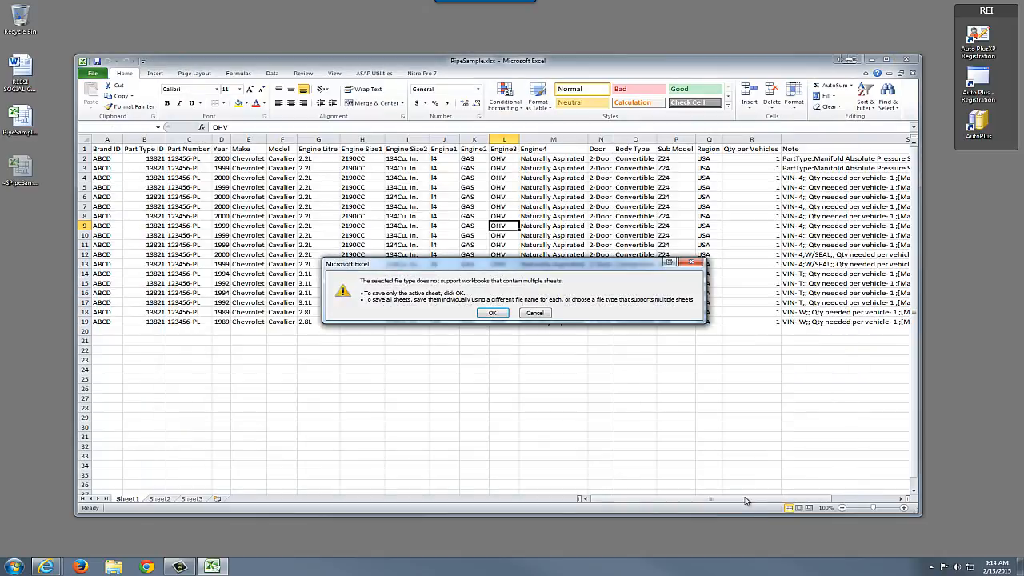
pyautogui.click(492, 313)
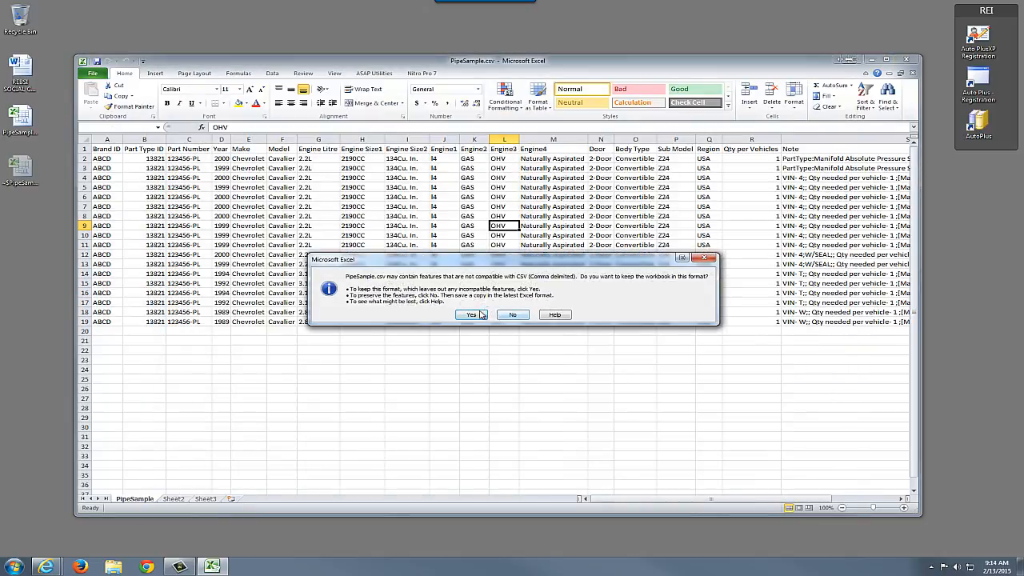
pyautogui.click(470, 314)
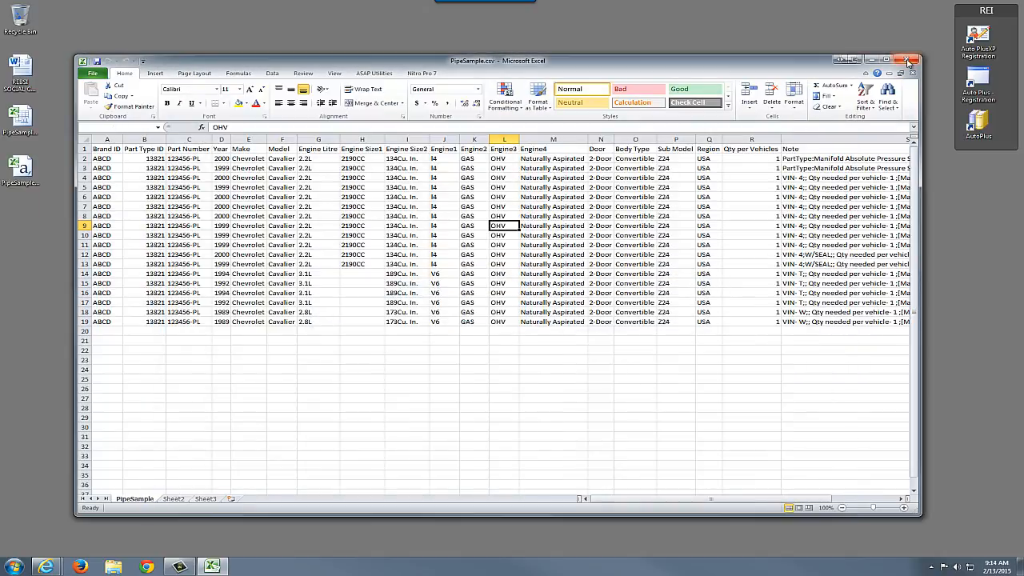
pyautogui.click(908, 61)
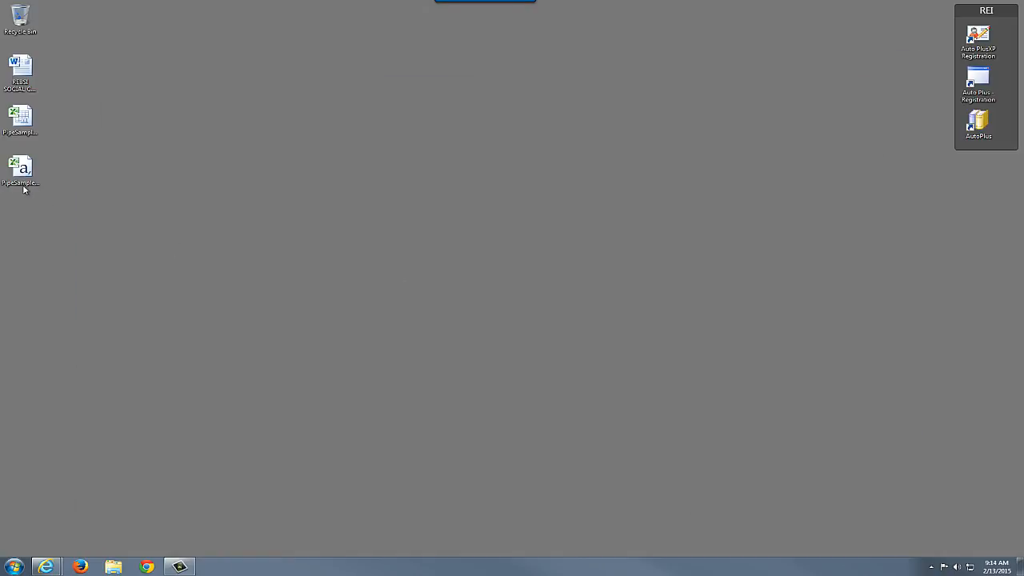
# Rename the desktop PipeSample.csv to PipeSample.txt and open it in Notepad++
pyautogui.click(21, 168)
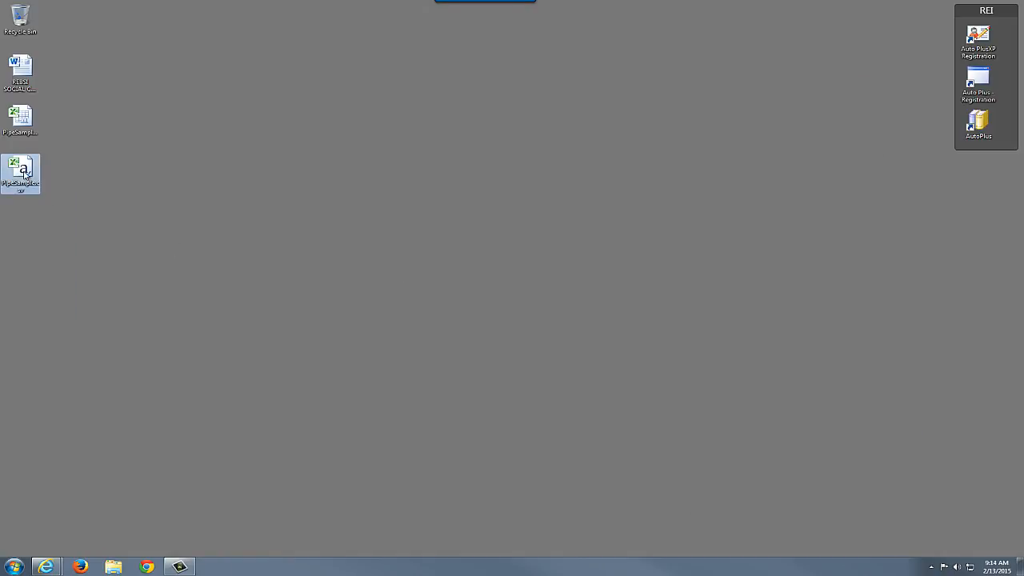
pyautogui.moveTo(20, 173)
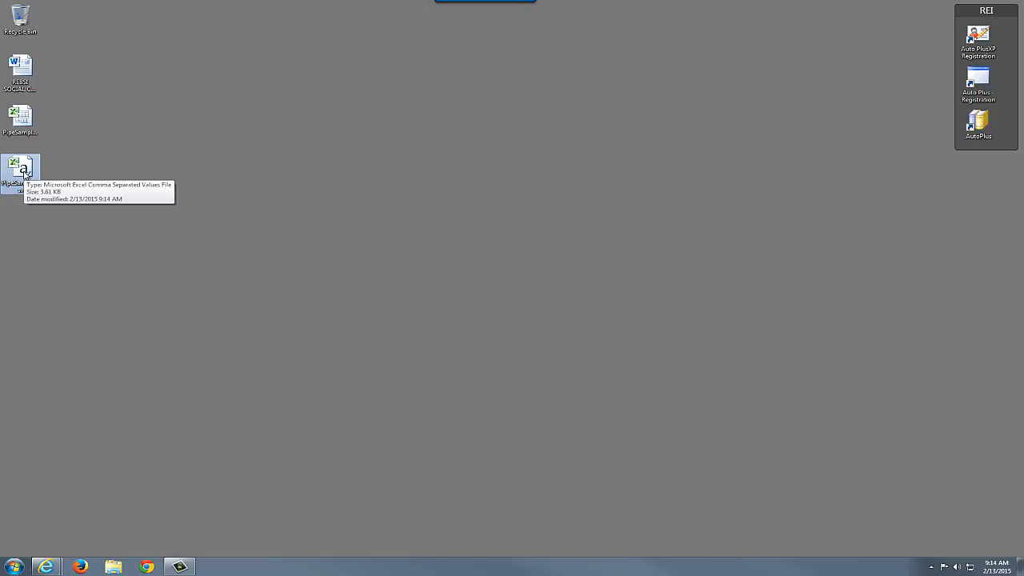
pyautogui.rightClick(20, 172)
pyautogui.write('PipeSample.txt')
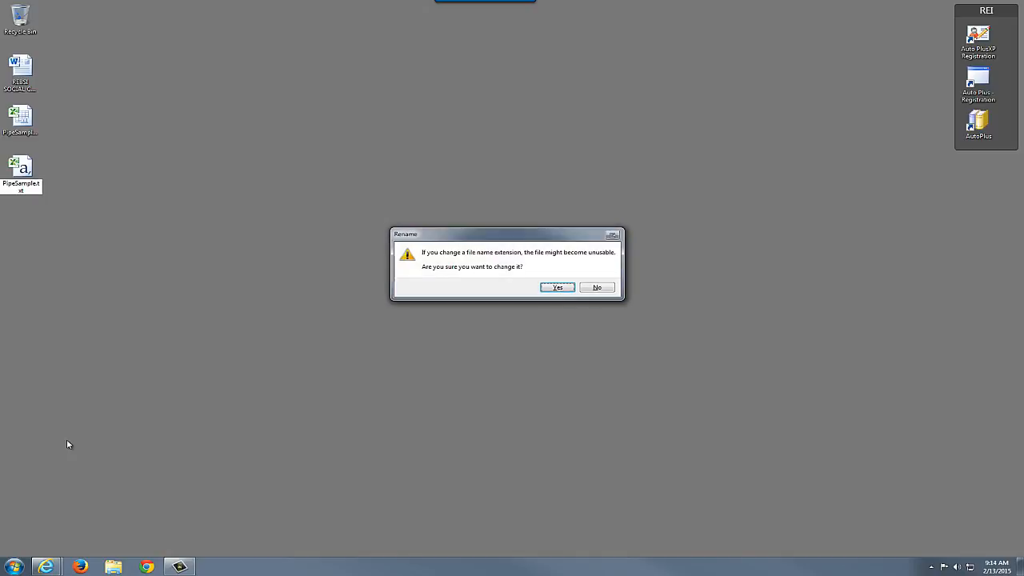
pyautogui.click(557, 287)
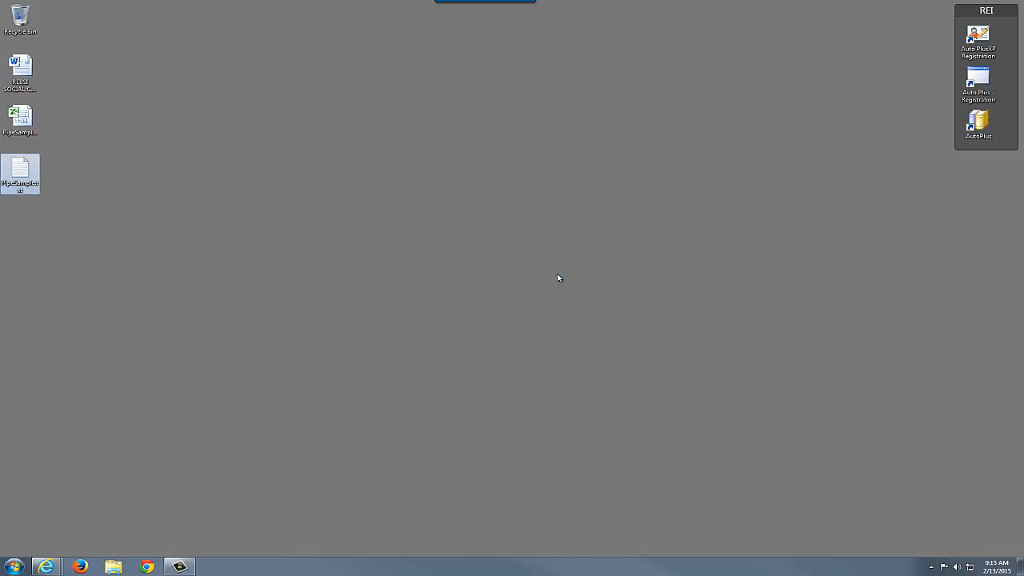
pyautogui.doubleClick(20, 173)
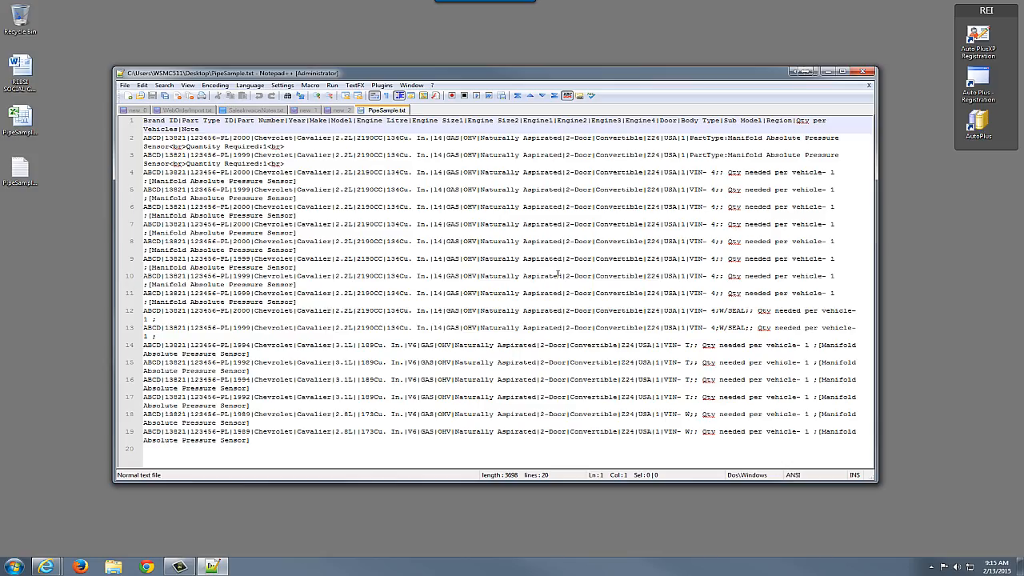